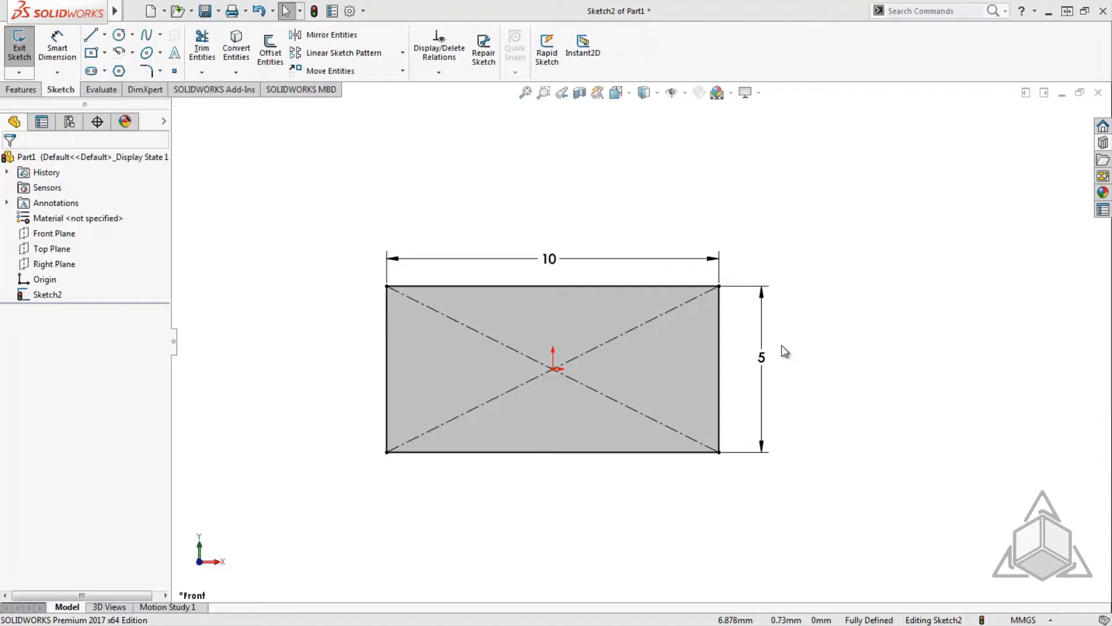
Change the vertical dimension from 5 to 10 in the Modify dialog.
click(762, 358)
text(10)
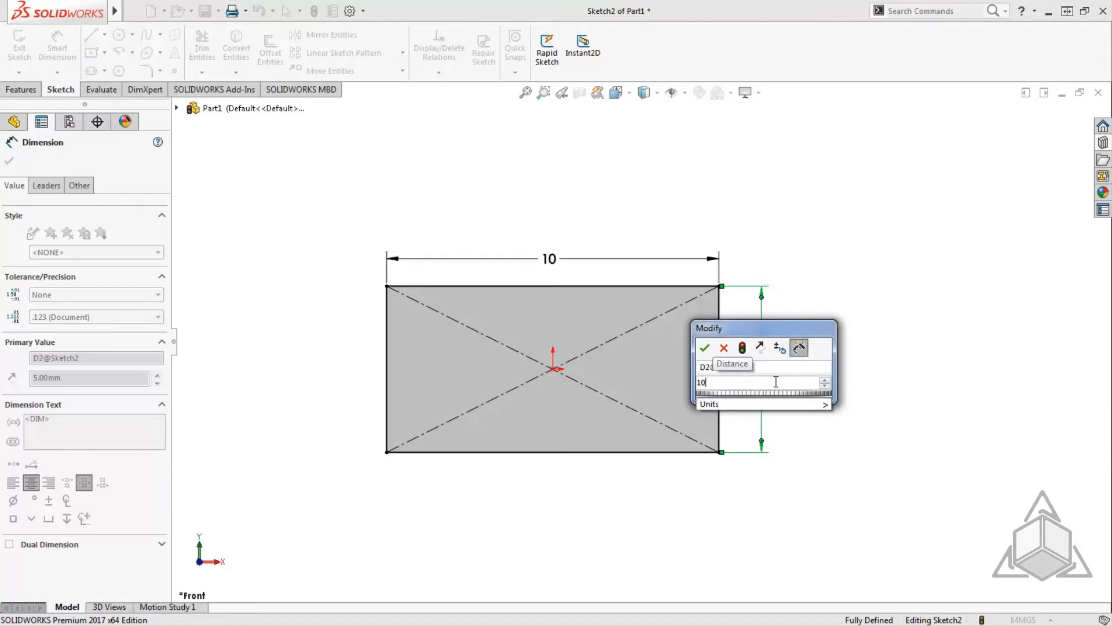
click(705, 348)
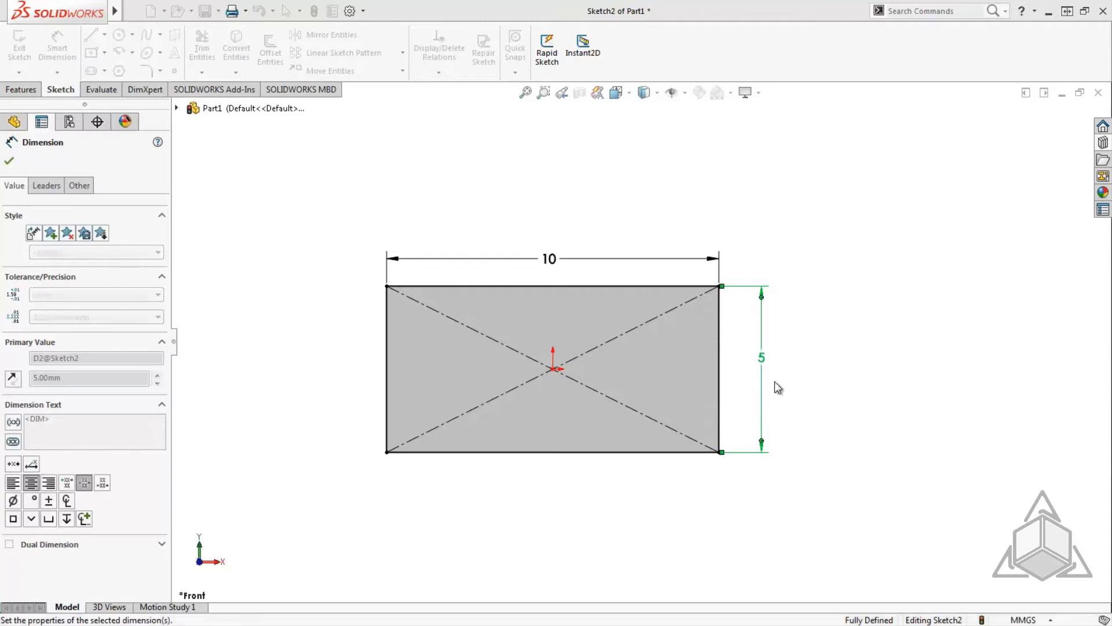
click(8, 160)
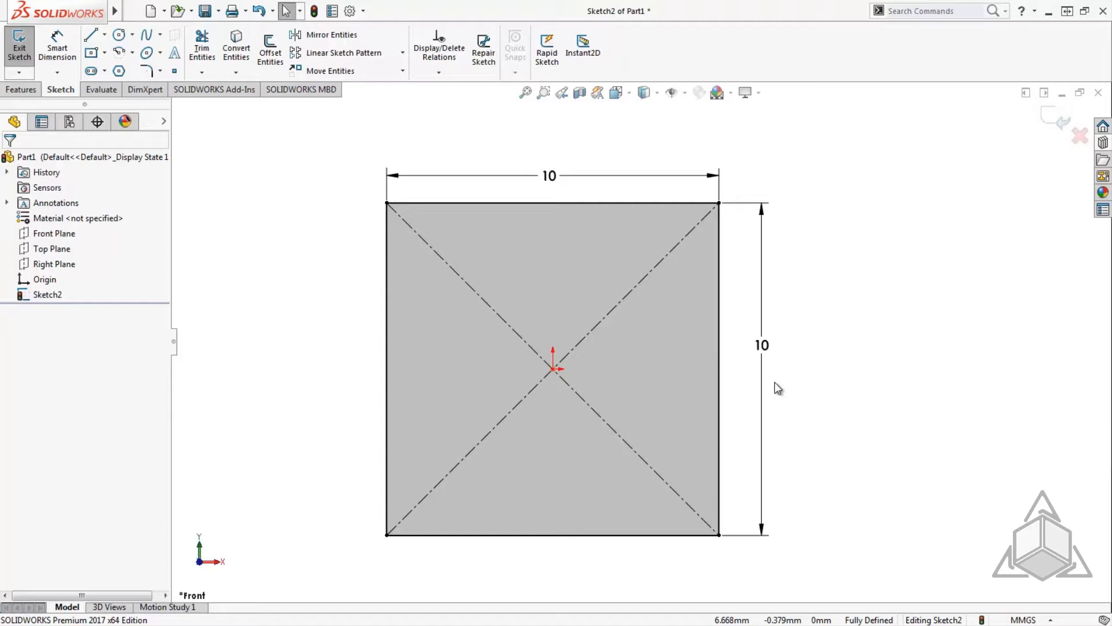
click(761, 345)
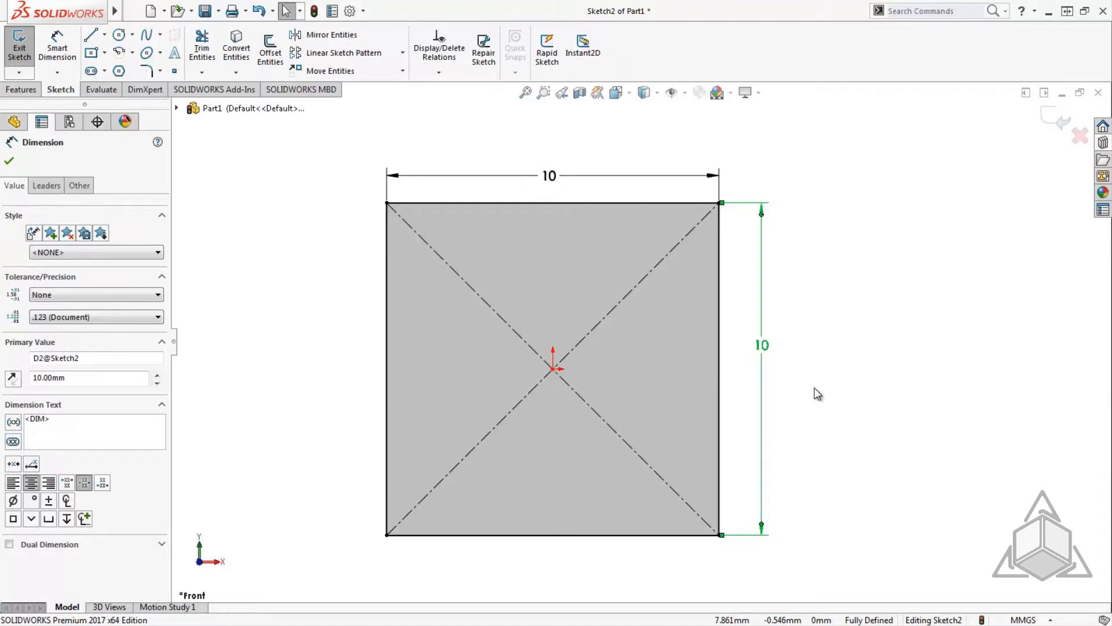
click(9, 159)
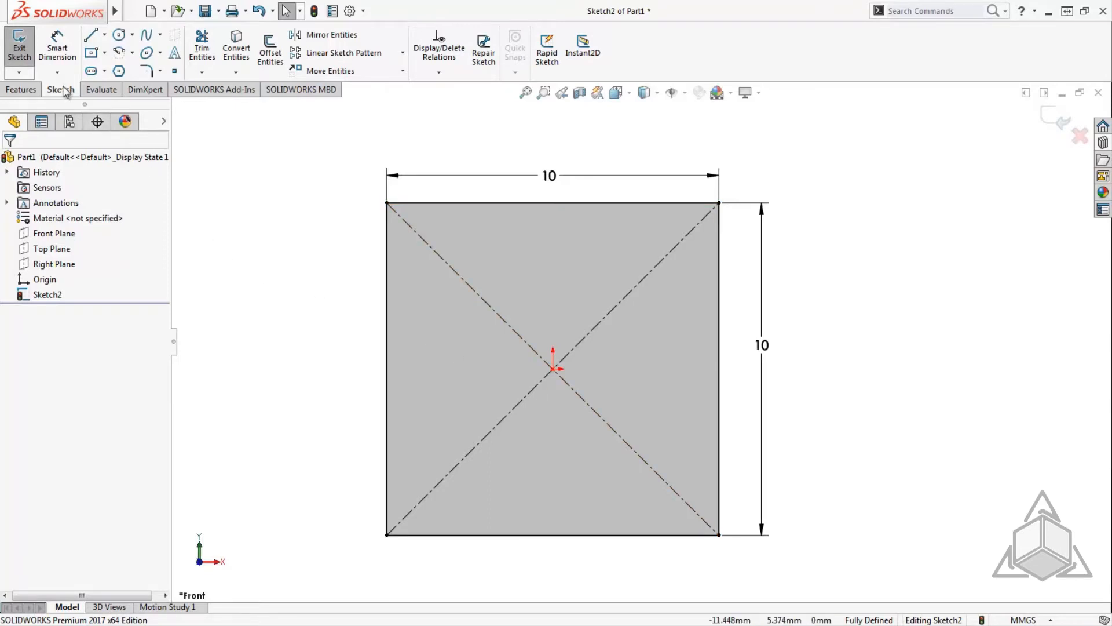
mouse_move(583, 52)
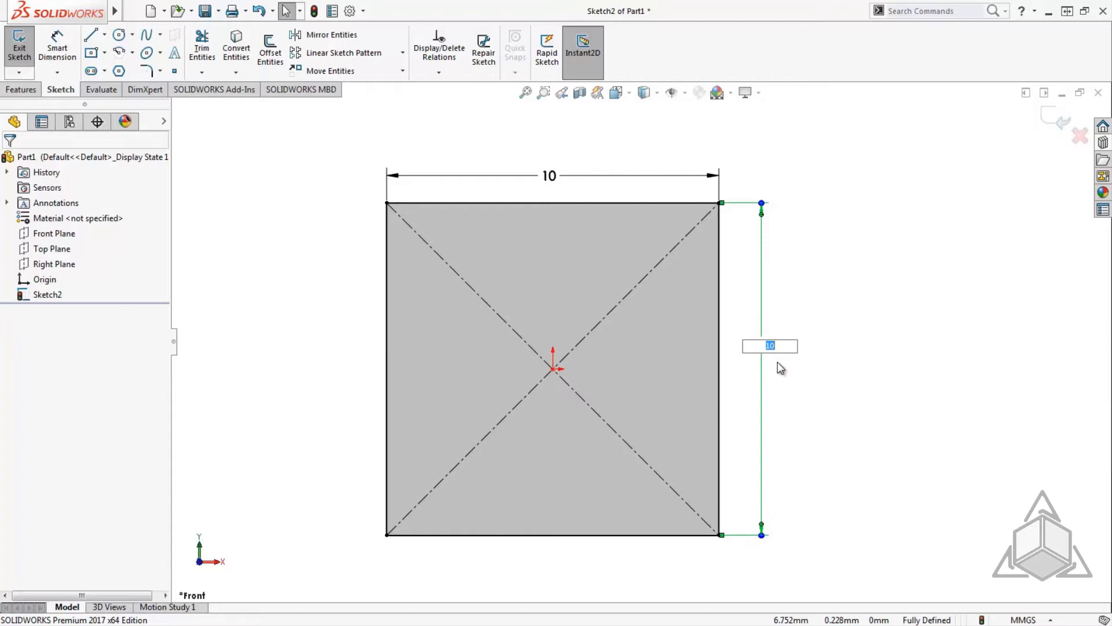
Enter a new vertical dimension value in the Instant2D box, making the height 7.
text(5)
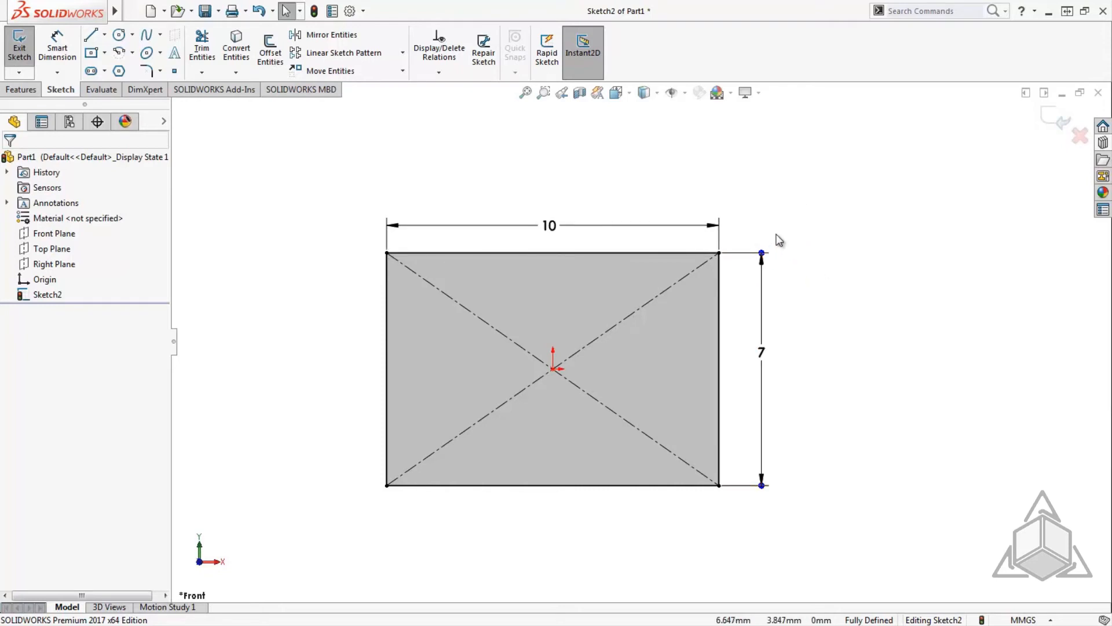
Zoom in and set the vertical dimension to 7.15 mm.
scroll(up, 3)
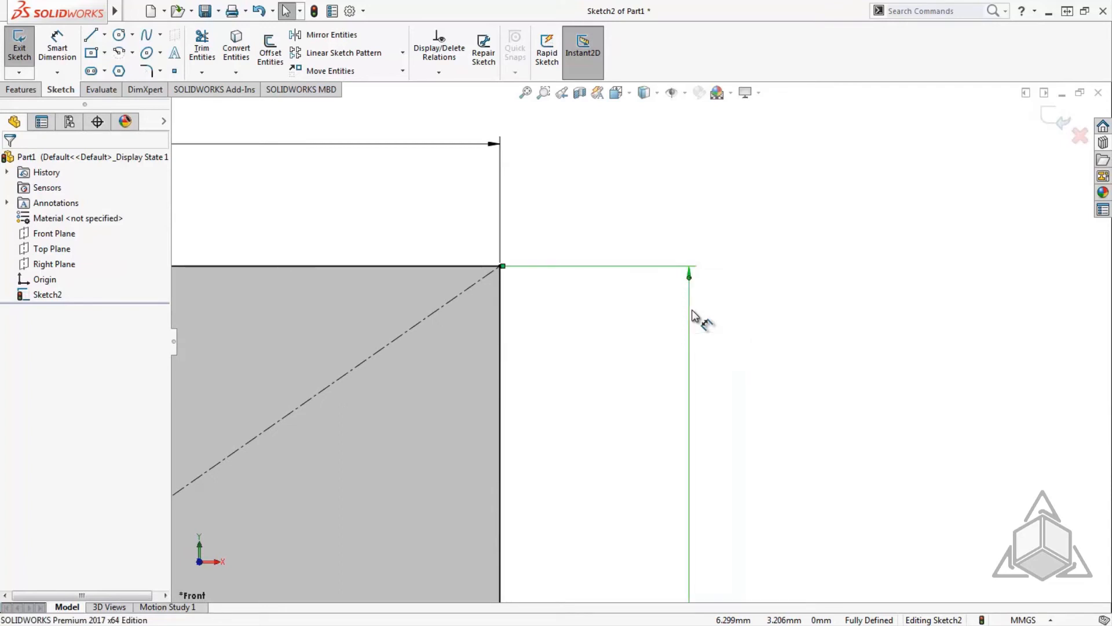
click(688, 268)
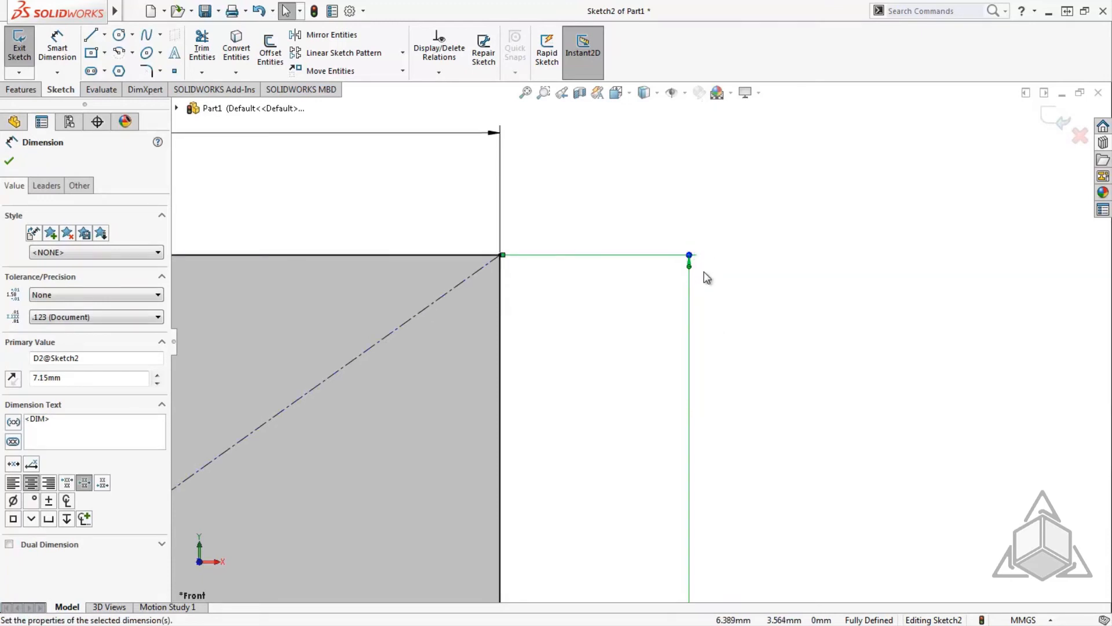
click(8, 161)
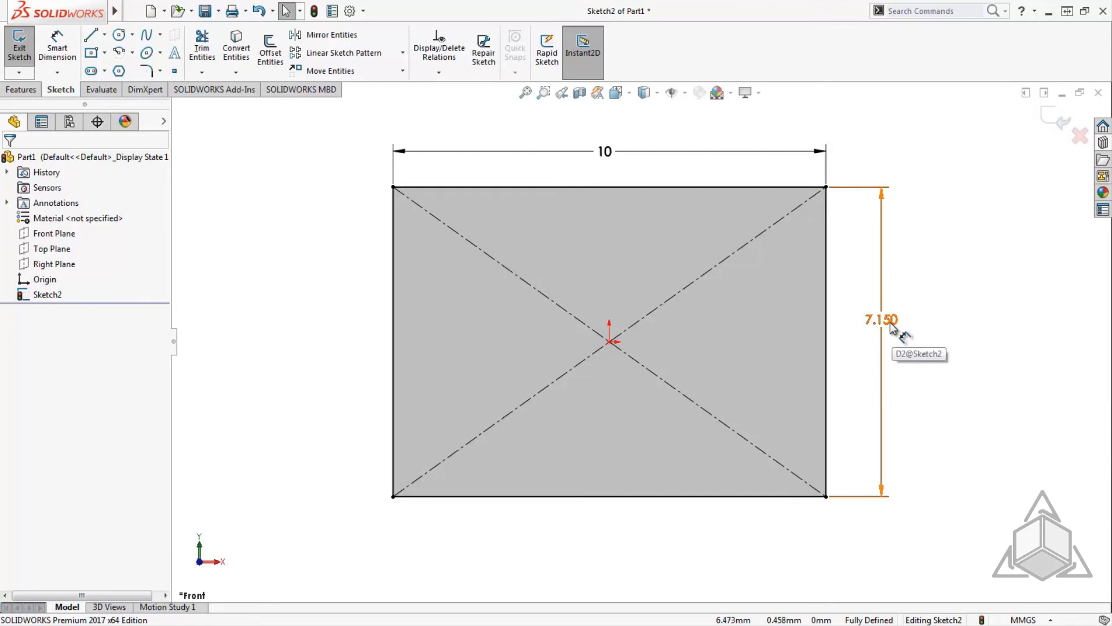
Accept the 7.150 height via Instant2D and show that dimension's PropertyManager.
double_click(881, 319)
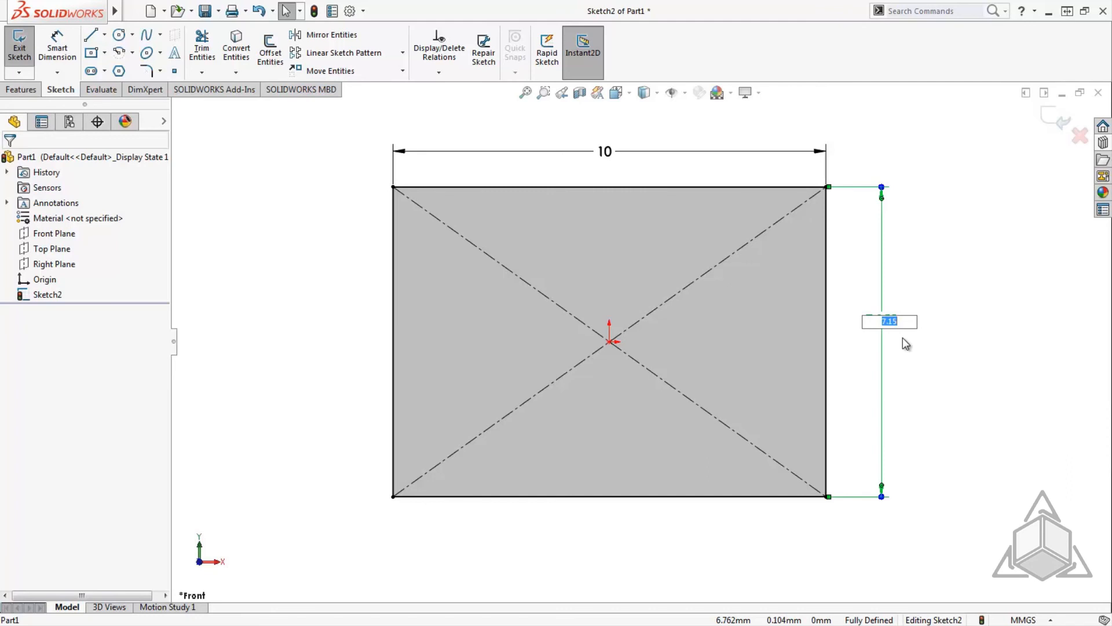
key(Return)
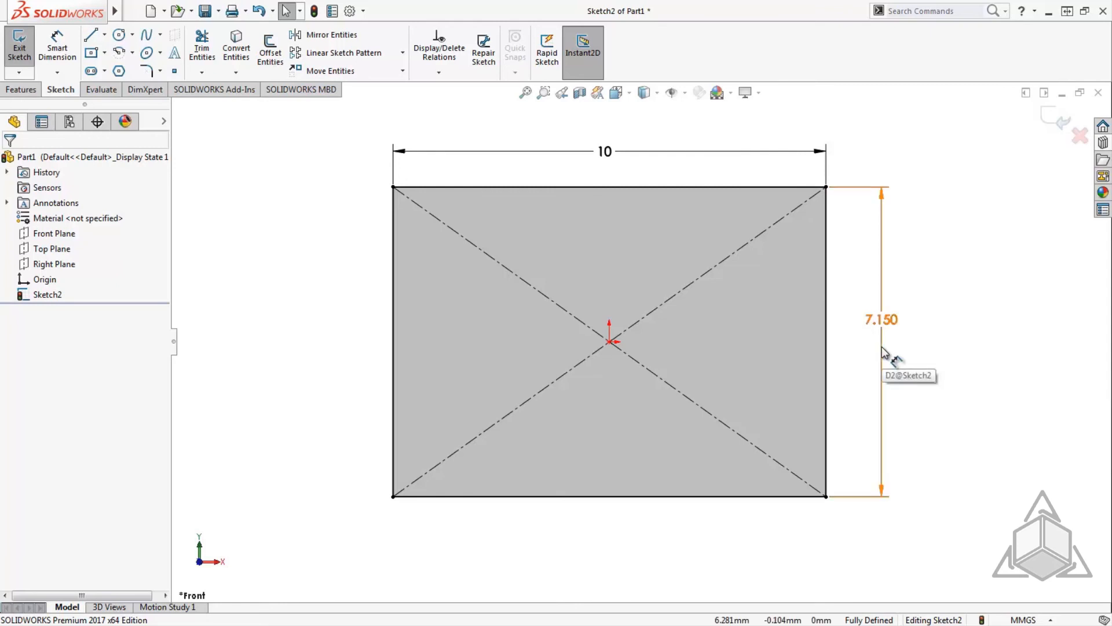
click(881, 319)
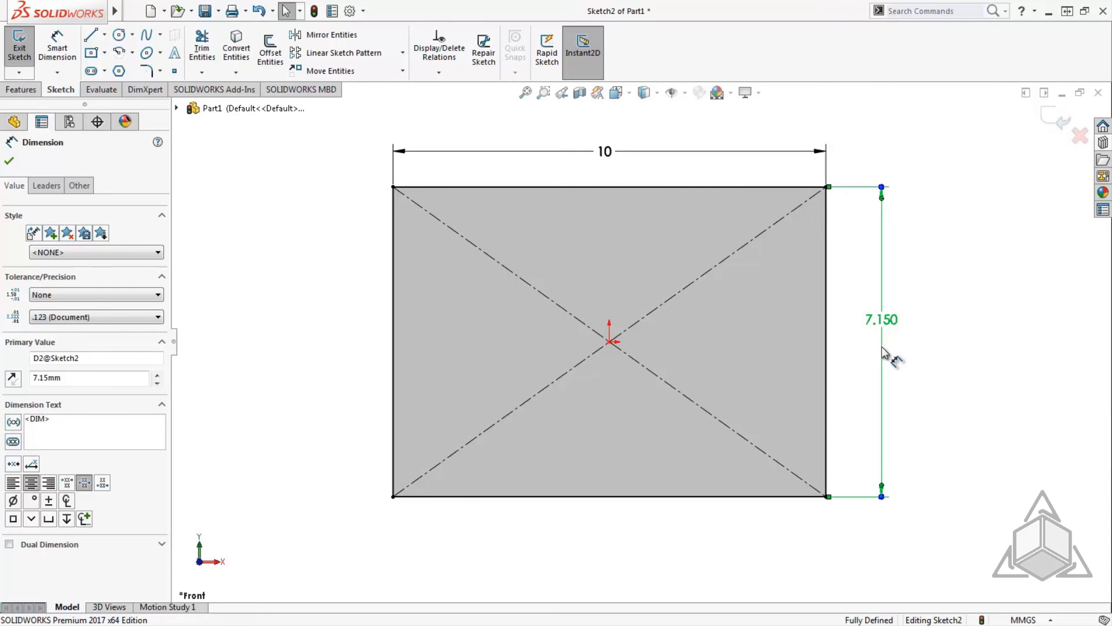
mouse_move(122, 424)
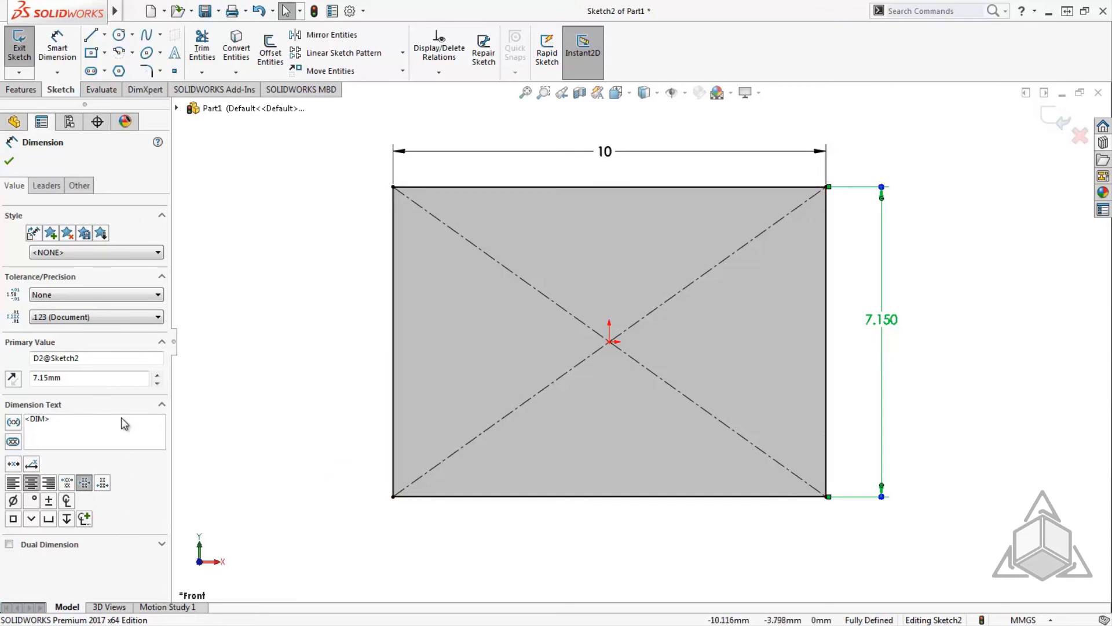
mouse_move(92, 182)
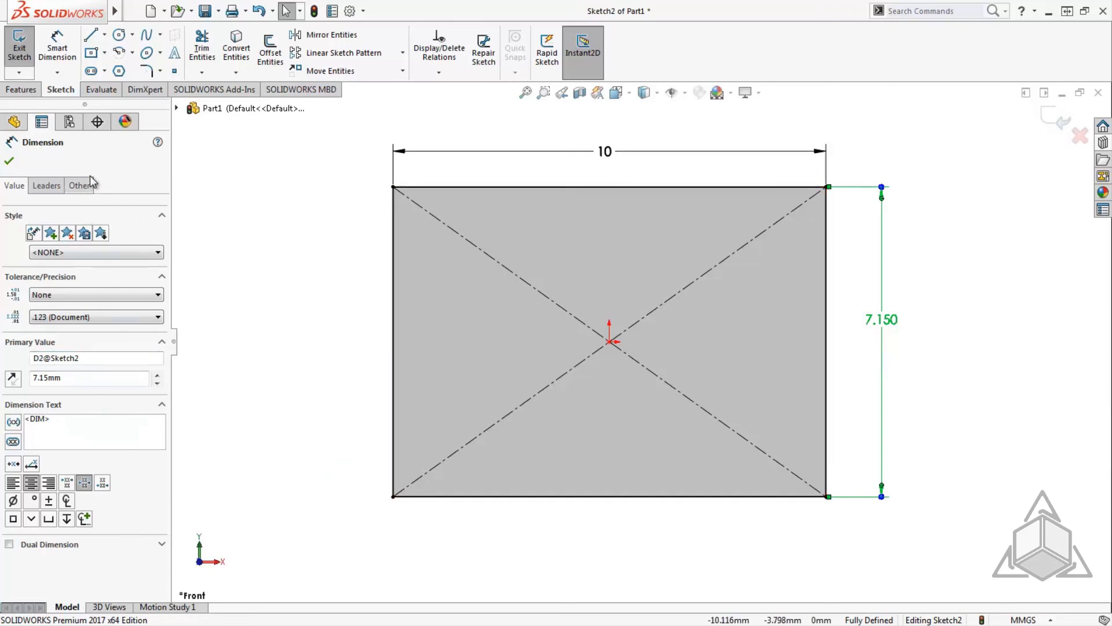